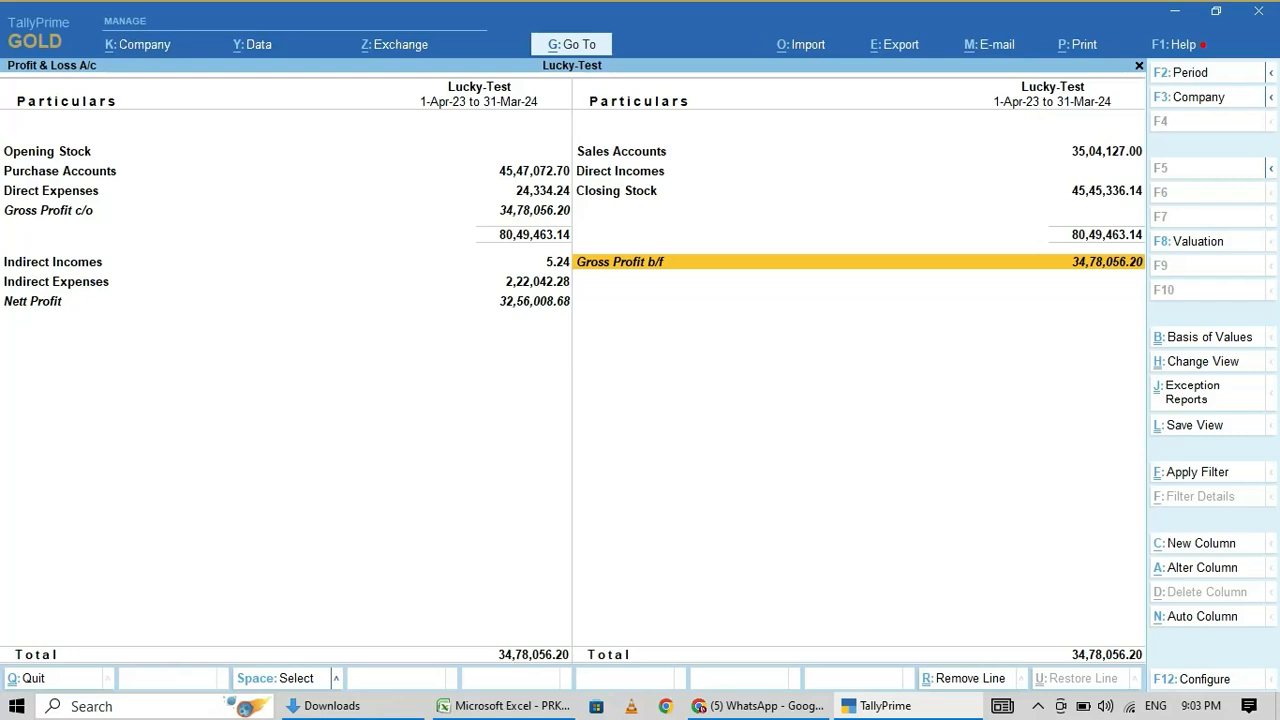
# Open Lucky-Test's company features (F11), accepting the GST Details screen
pyautogui.click(138, 44)
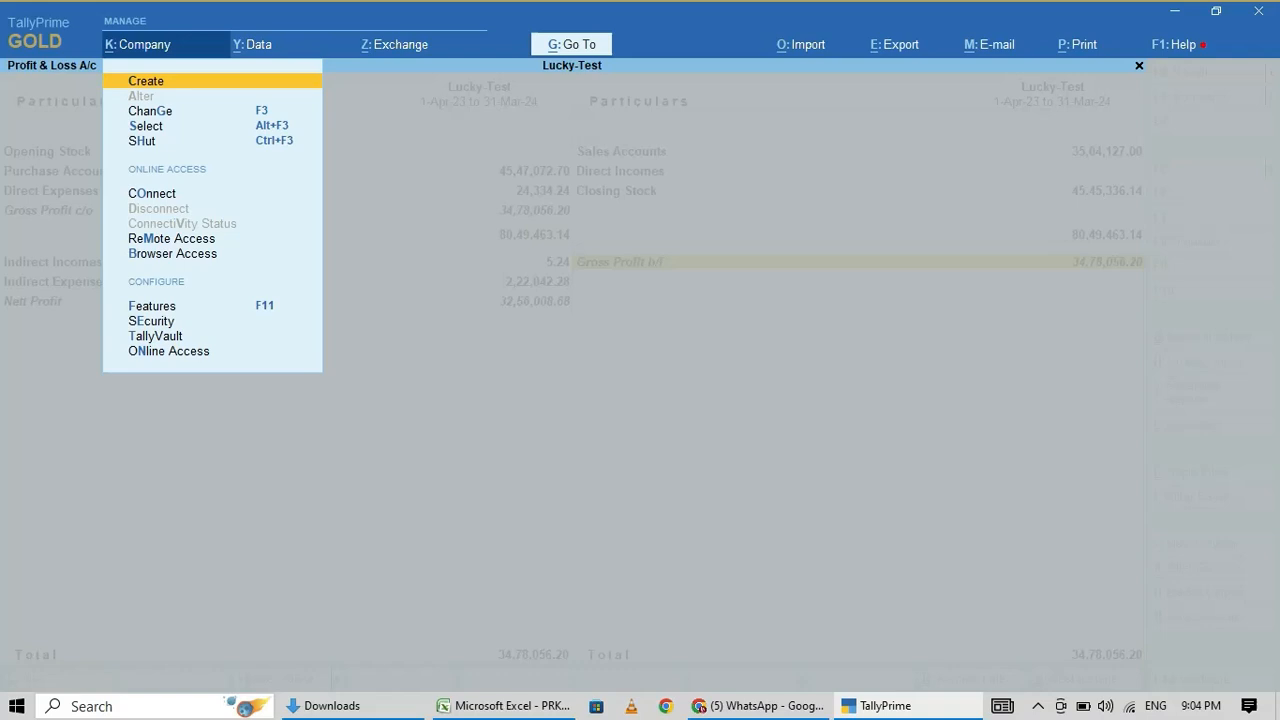
pyautogui.click(152, 305)
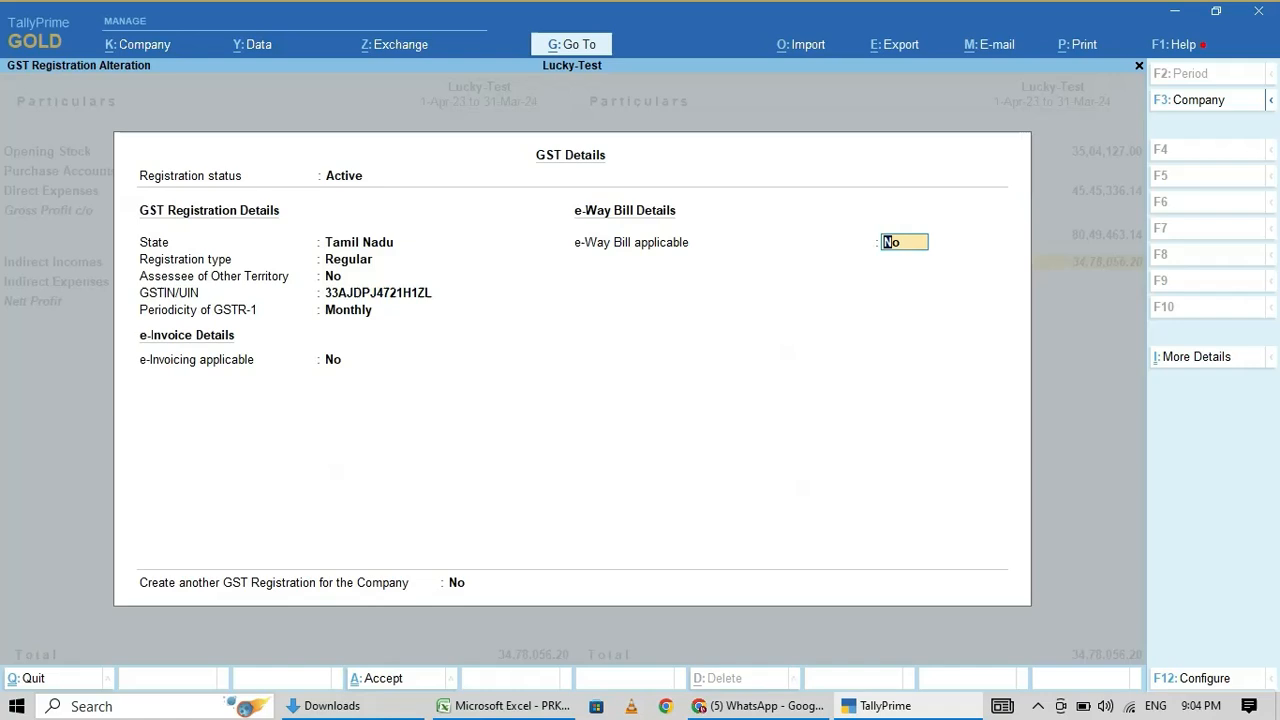
pyautogui.press('enter')
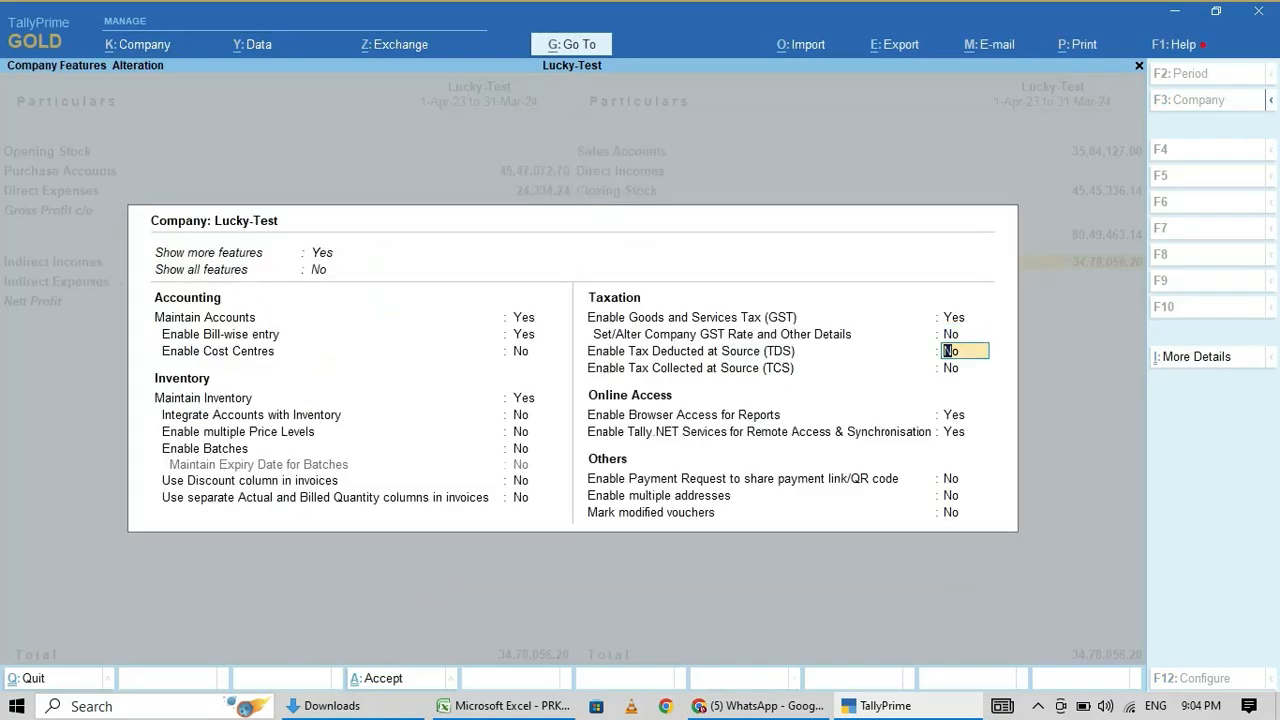
# Accept Company Features and bring up the Opening Stock ledger for alteration
pyautogui.press('enter')
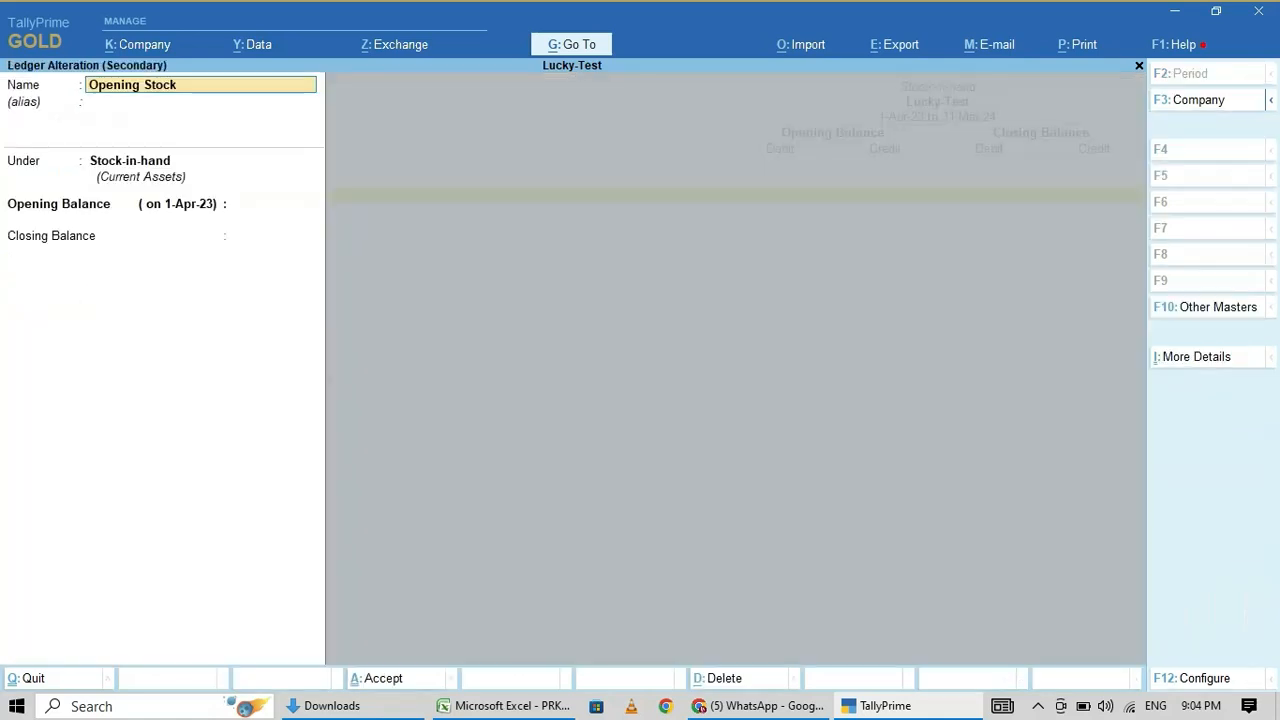
# Enter Opening Stock opening balance 1000000 Dr and closing balance on 31-Mar-24
pyautogui.press('enter')
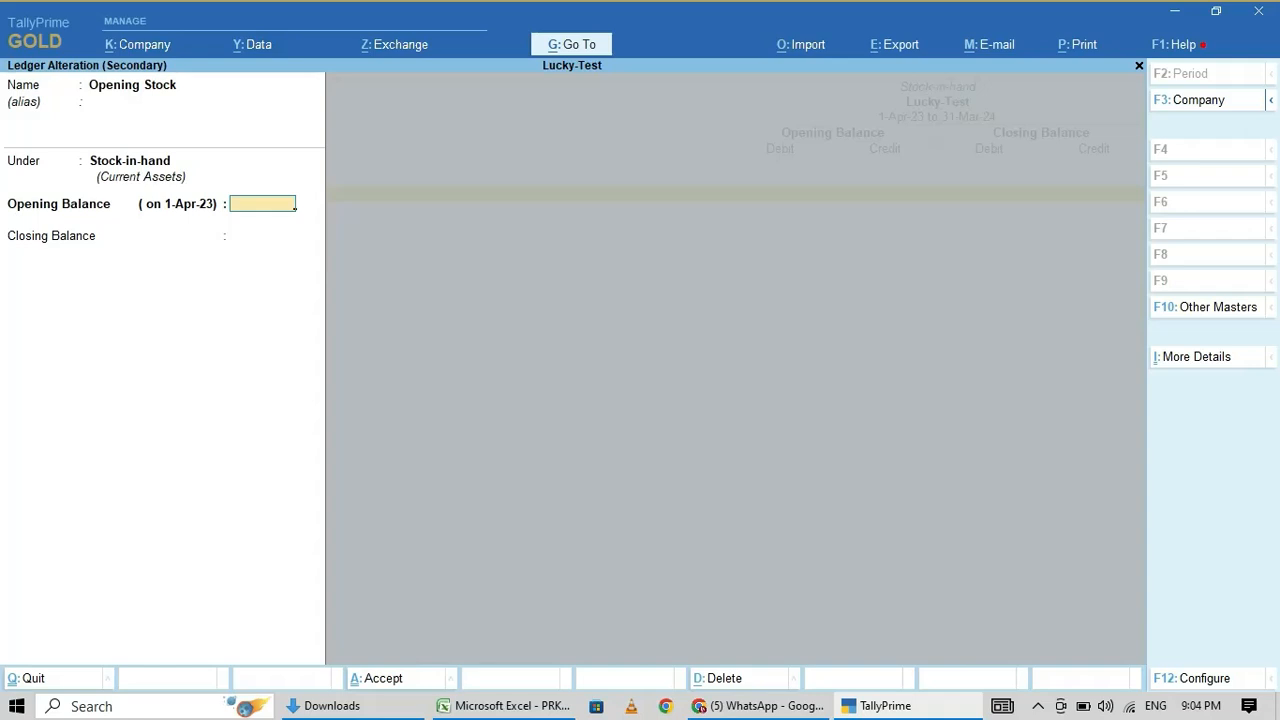
pyautogui.write('1')
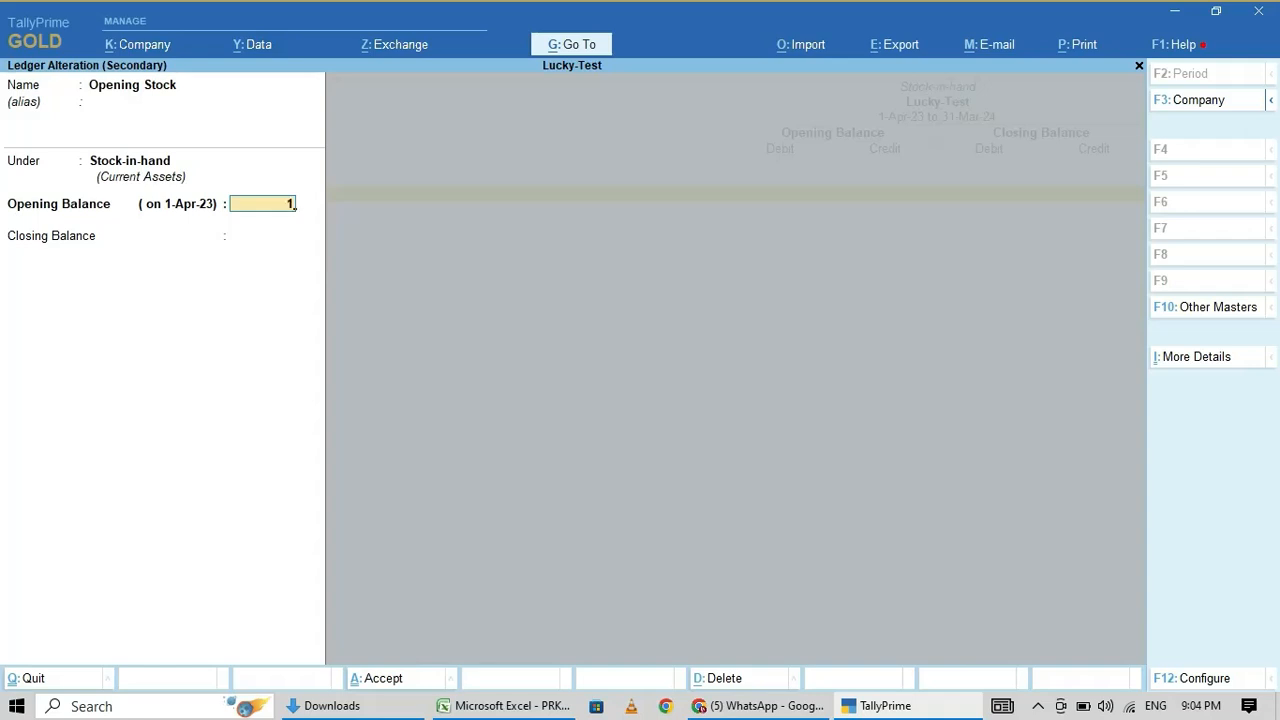
pyautogui.write('000000.00 Dr')
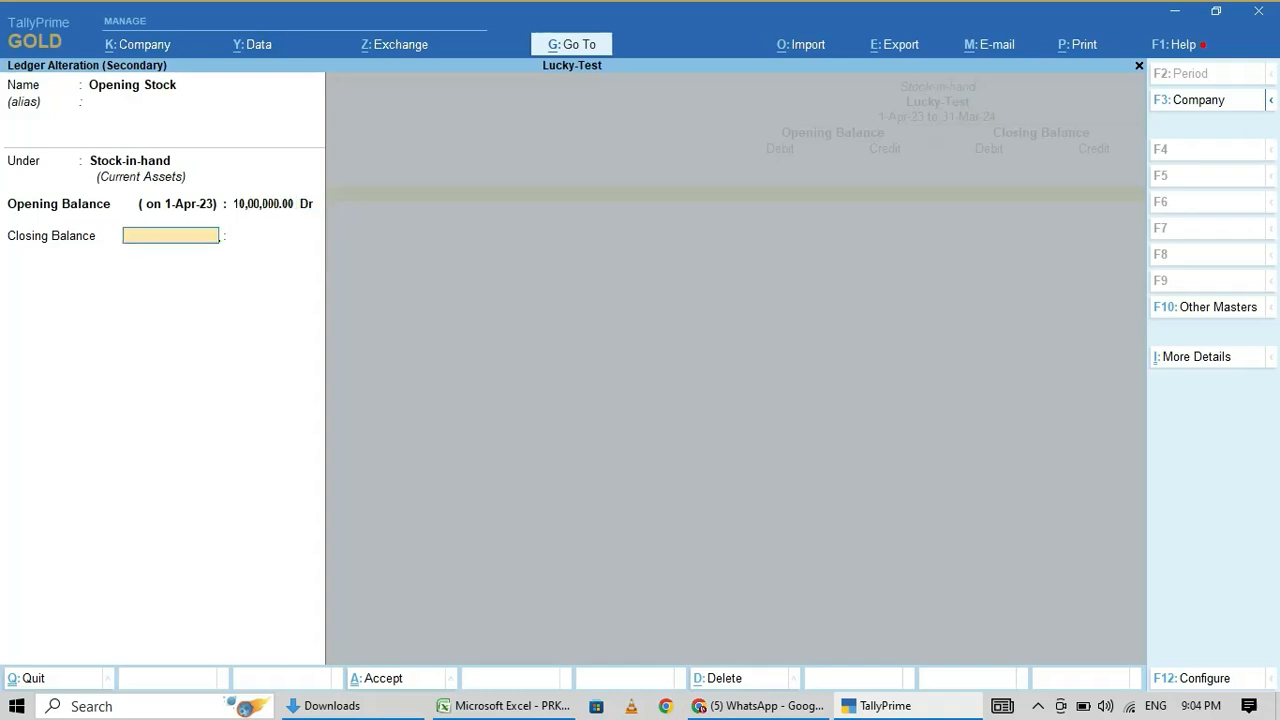
pyautogui.write('31.03.2024')
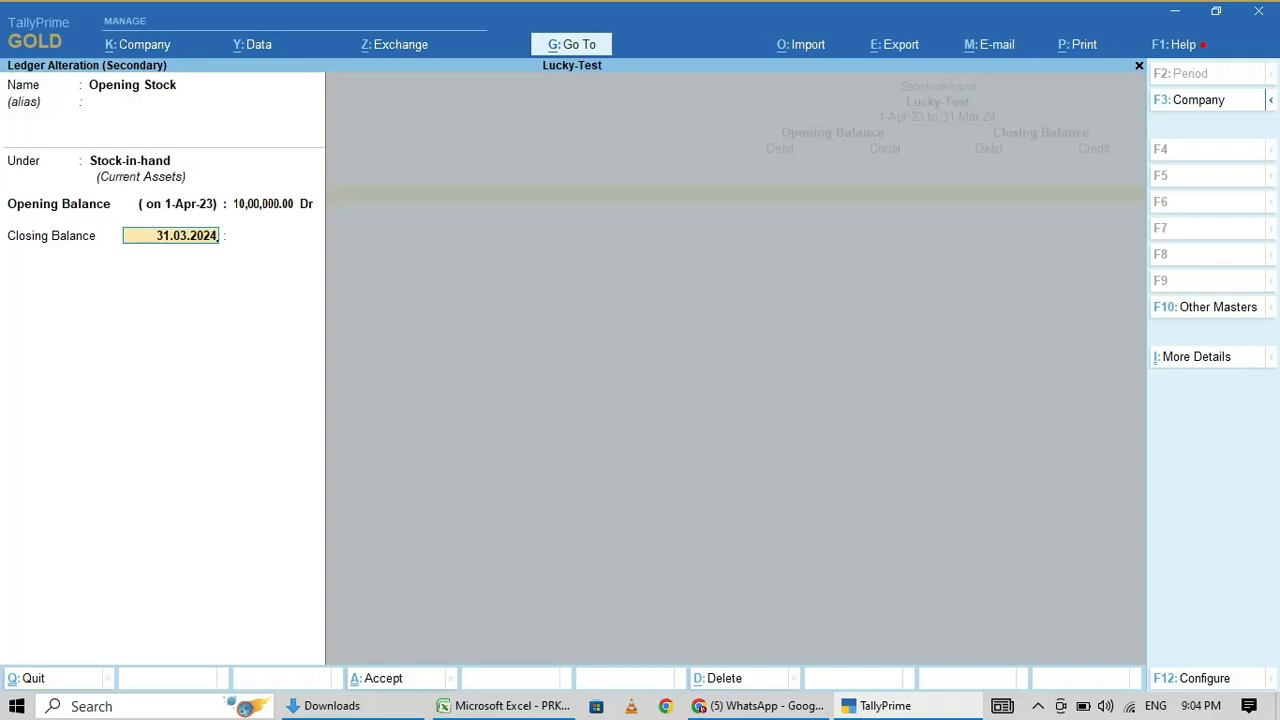
pyautogui.press('enter')
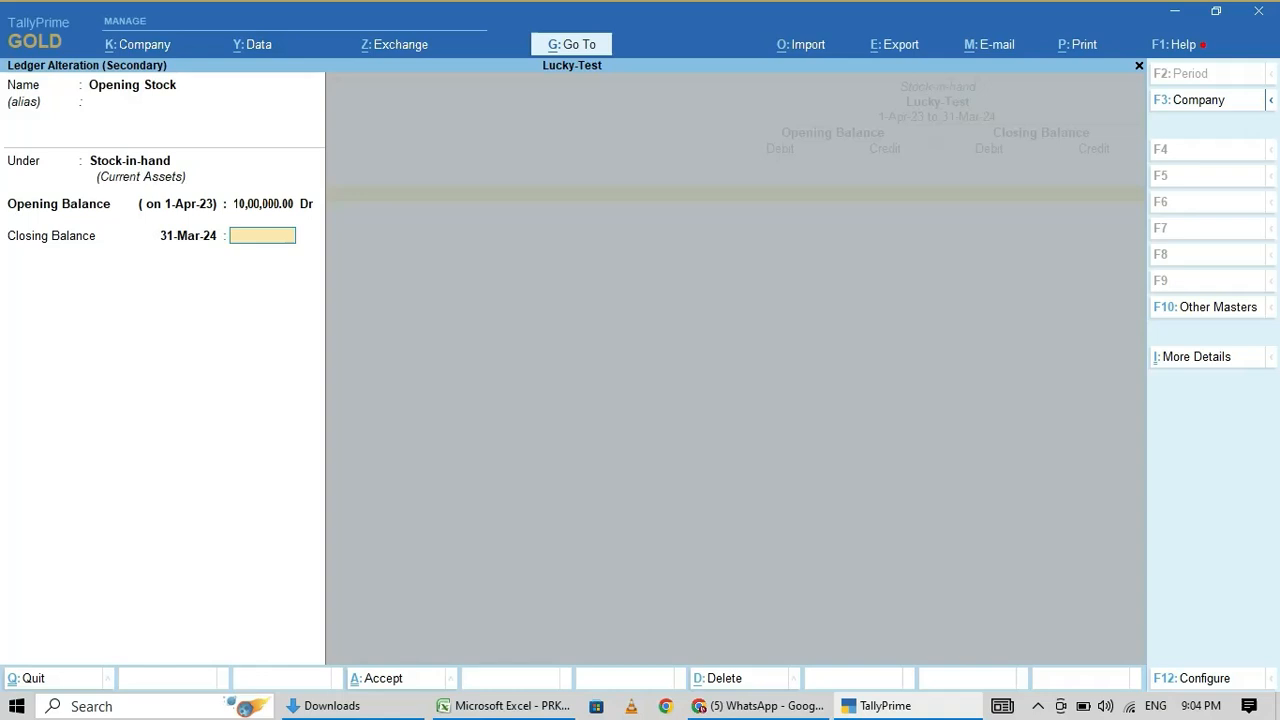
pyautogui.write('170000')
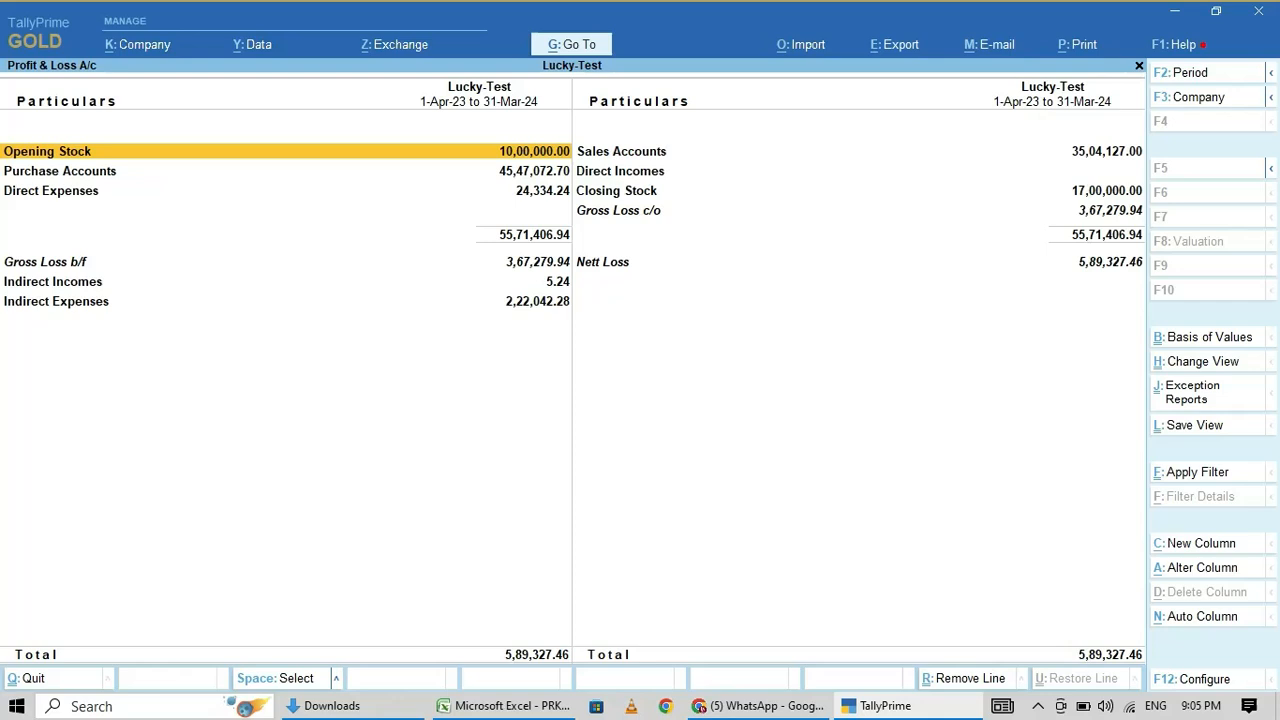
# Browse the Profit & Loss lines and reopen the Opening Stock ledger
pyautogui.press('down')
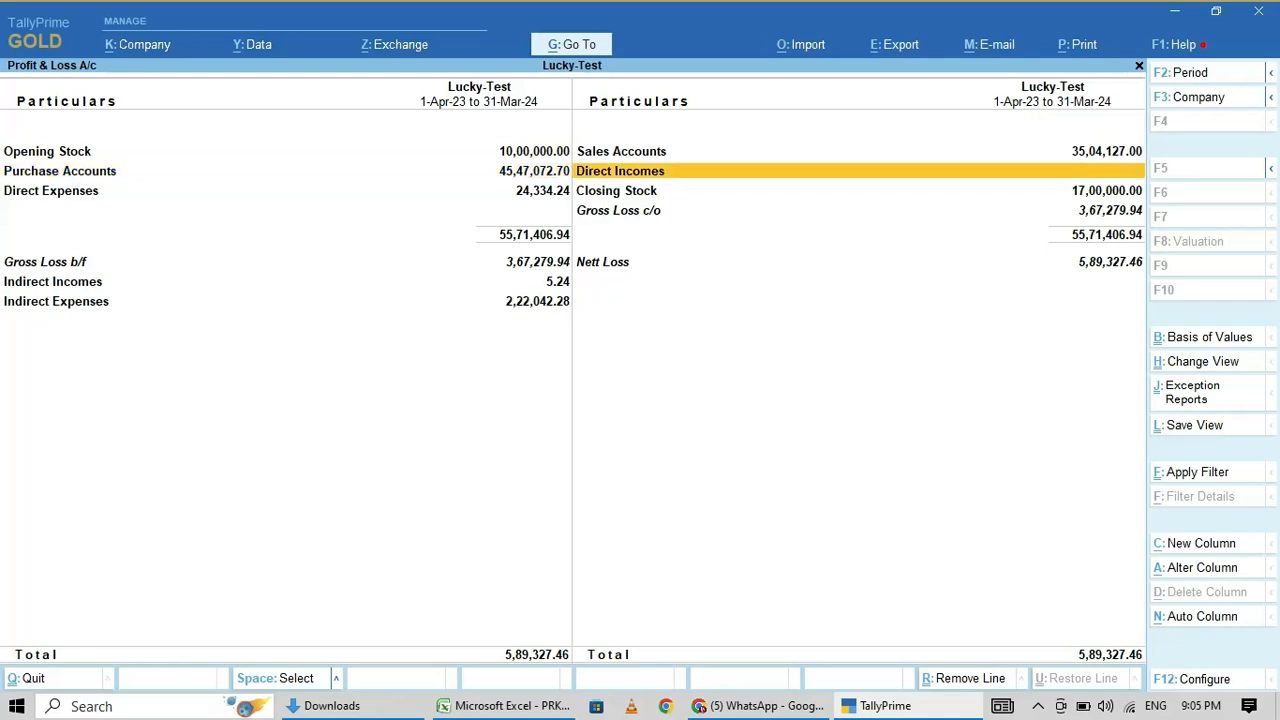
pyautogui.press('Up')
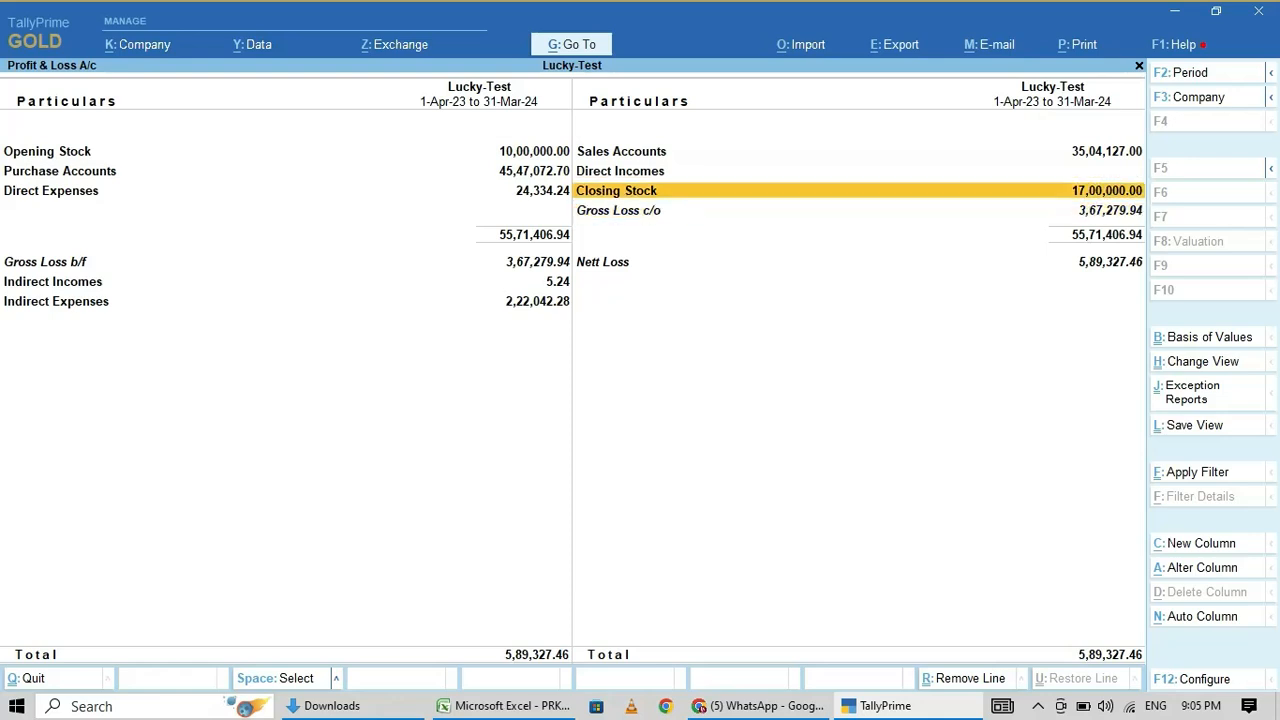
pyautogui.press('up')
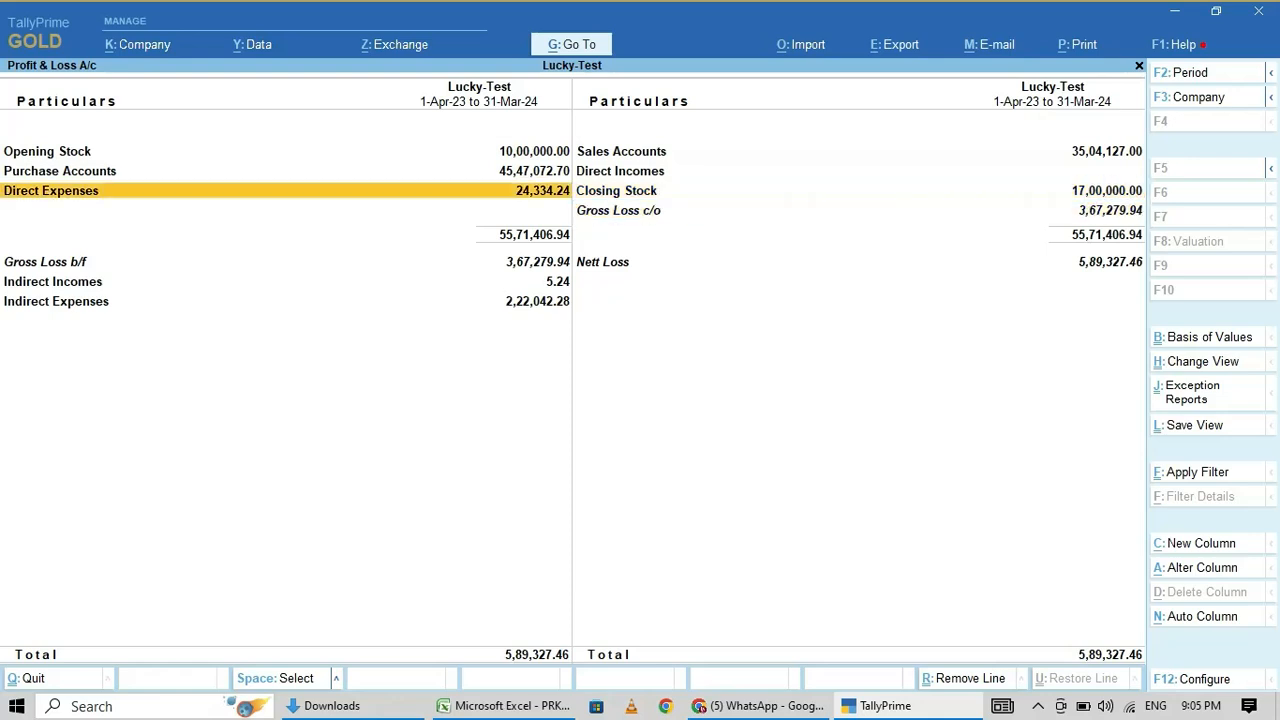
pyautogui.press('up')
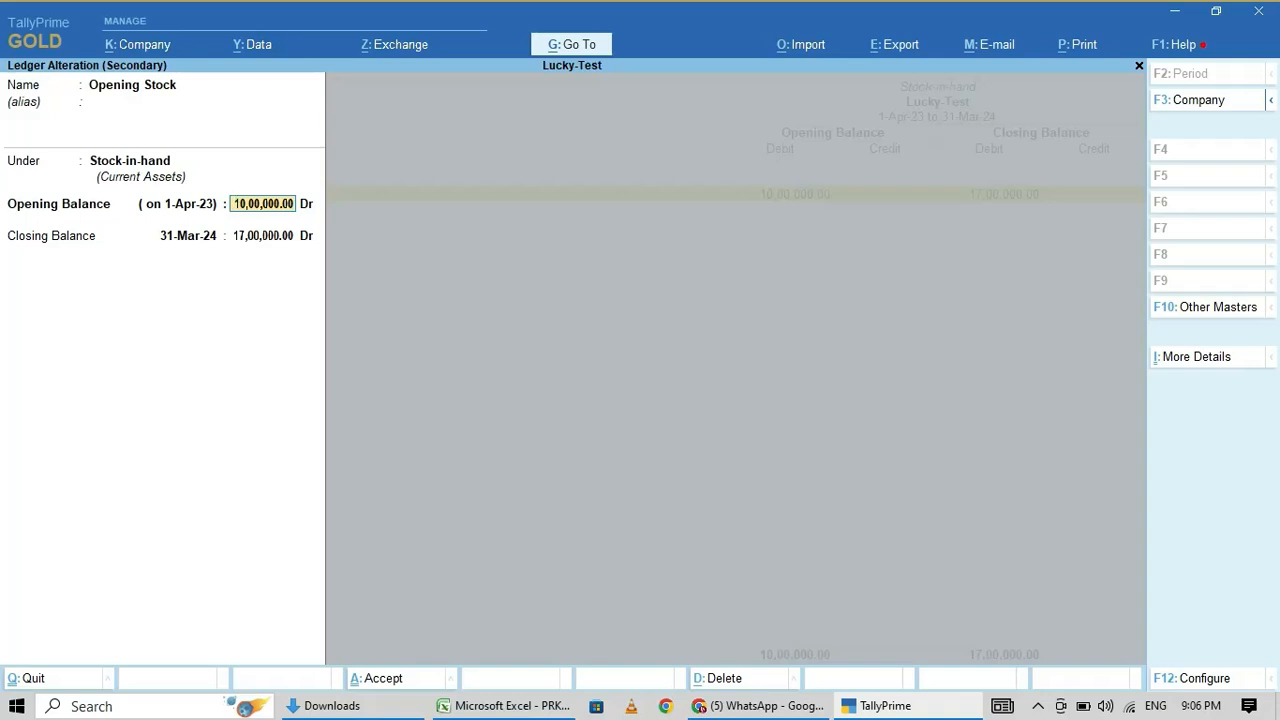
# Keep the closing balance as debit, add a 31-Mar row, and save the ledger
pyautogui.press('Enter')
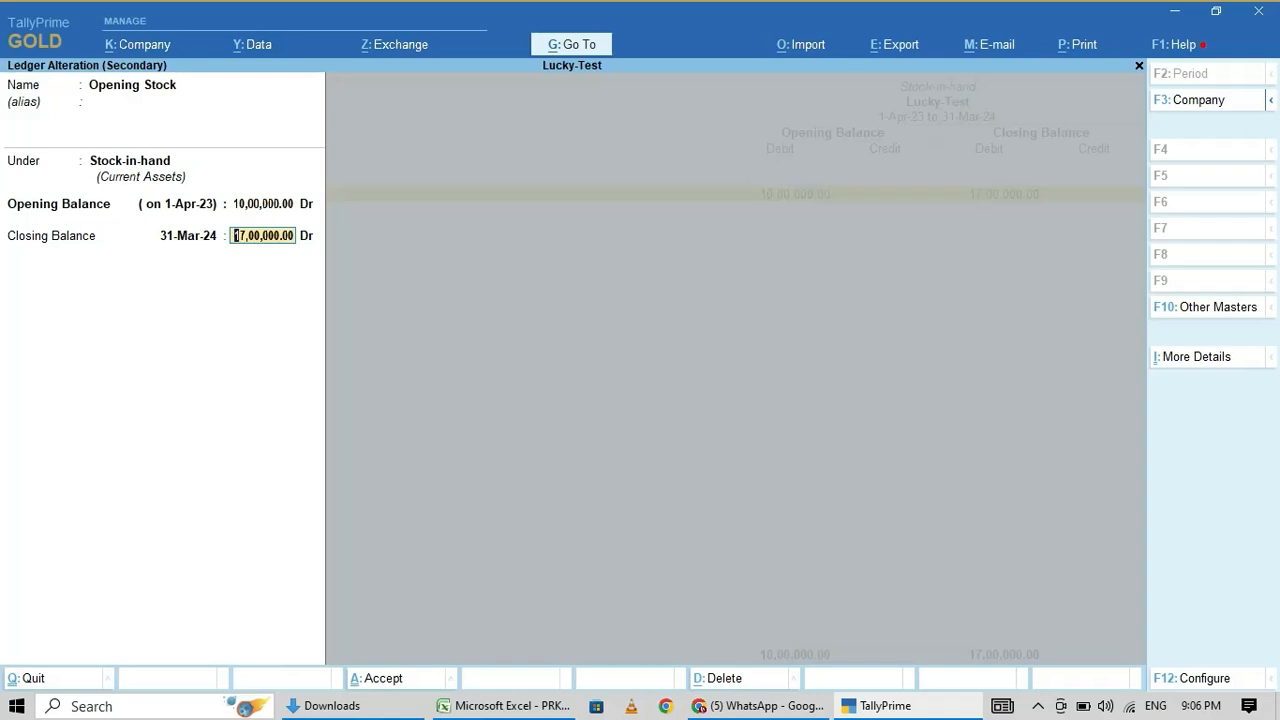
pyautogui.press('Enter')
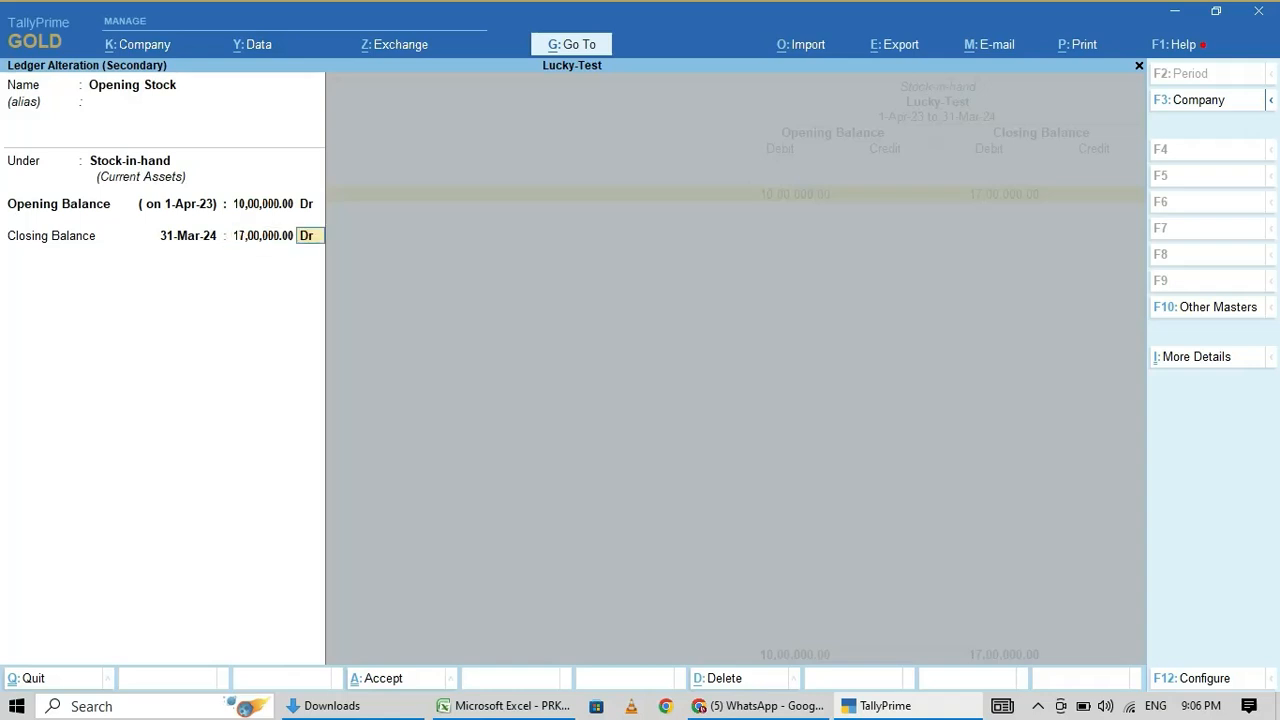
pyautogui.press('enter')
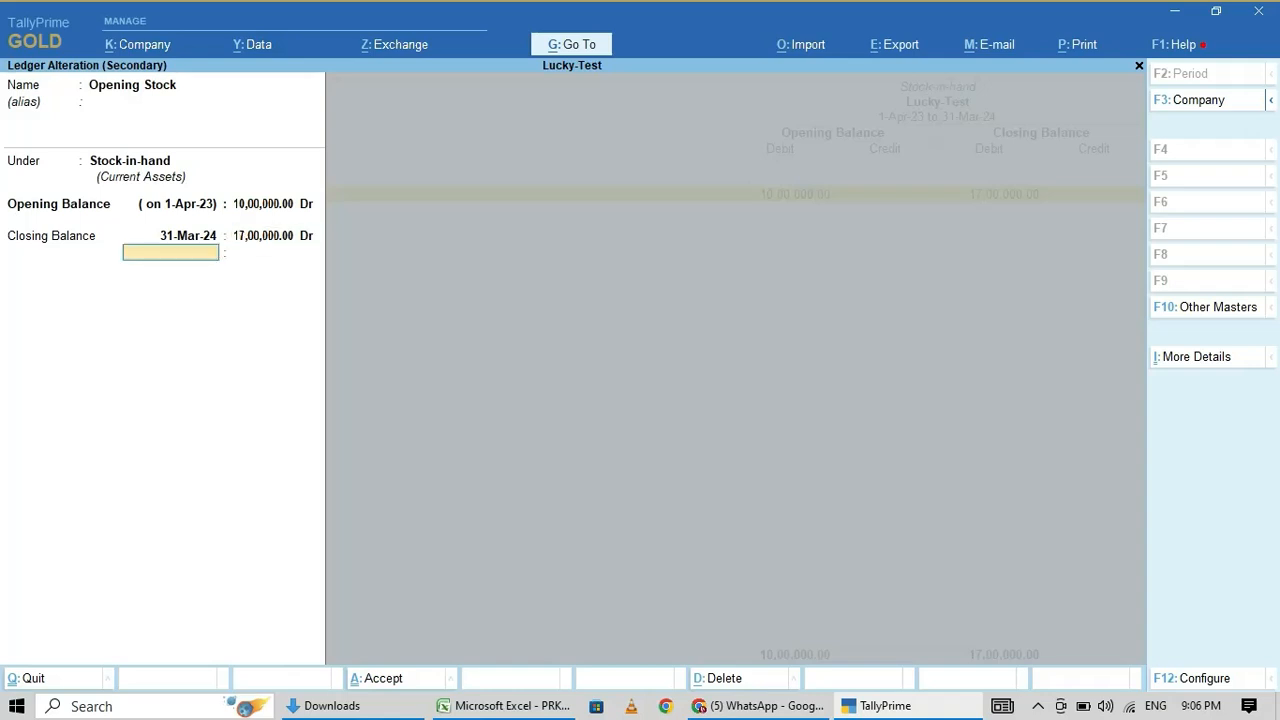
pyautogui.write('31.')
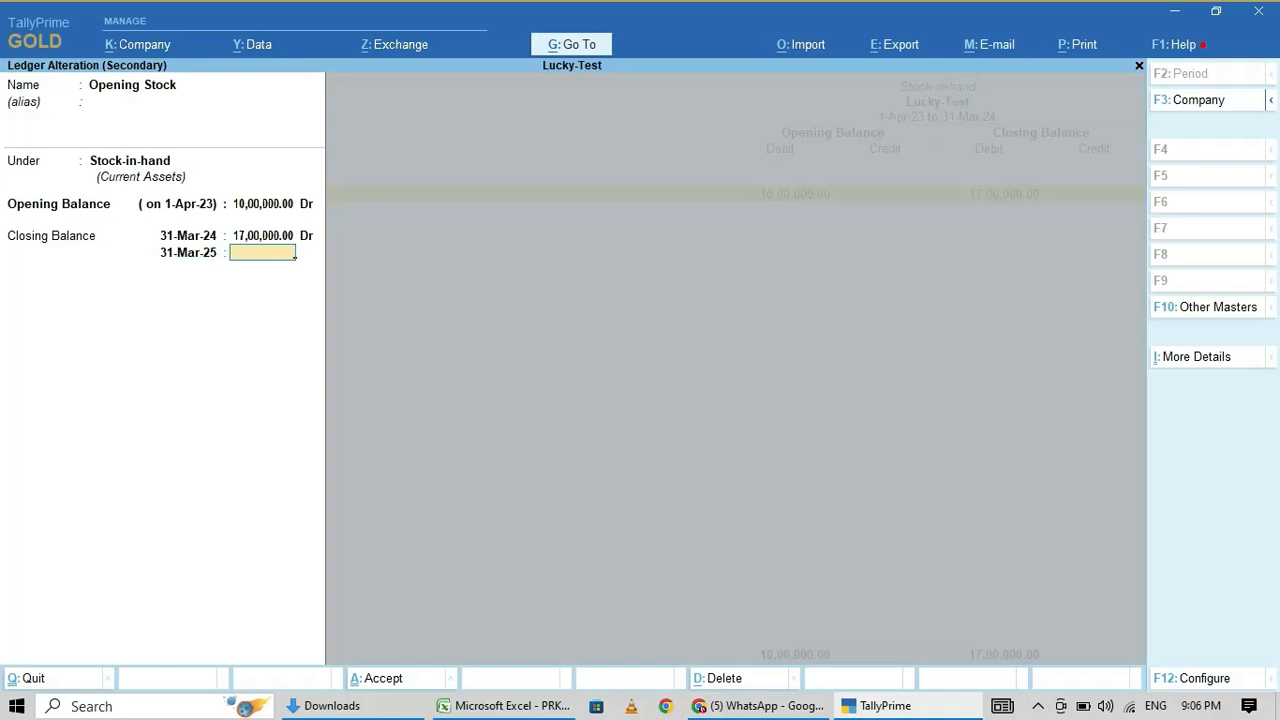
pyautogui.write('1546654')
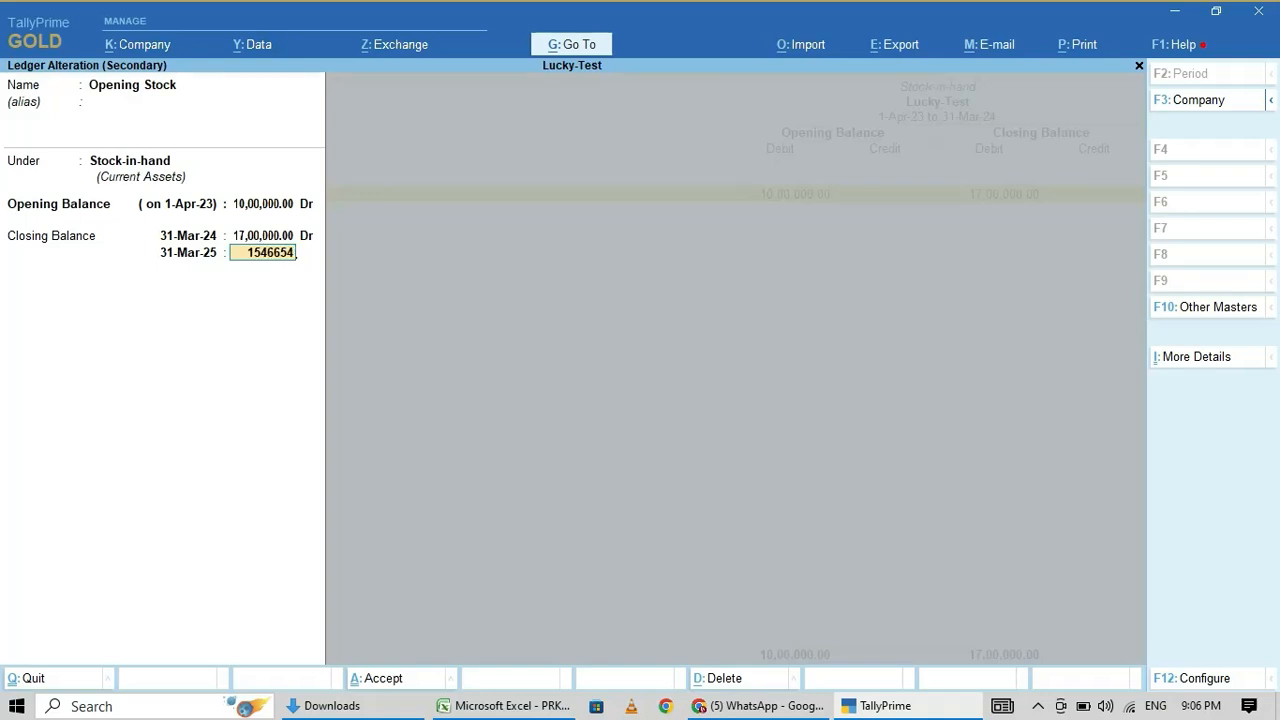
pyautogui.press('enter')
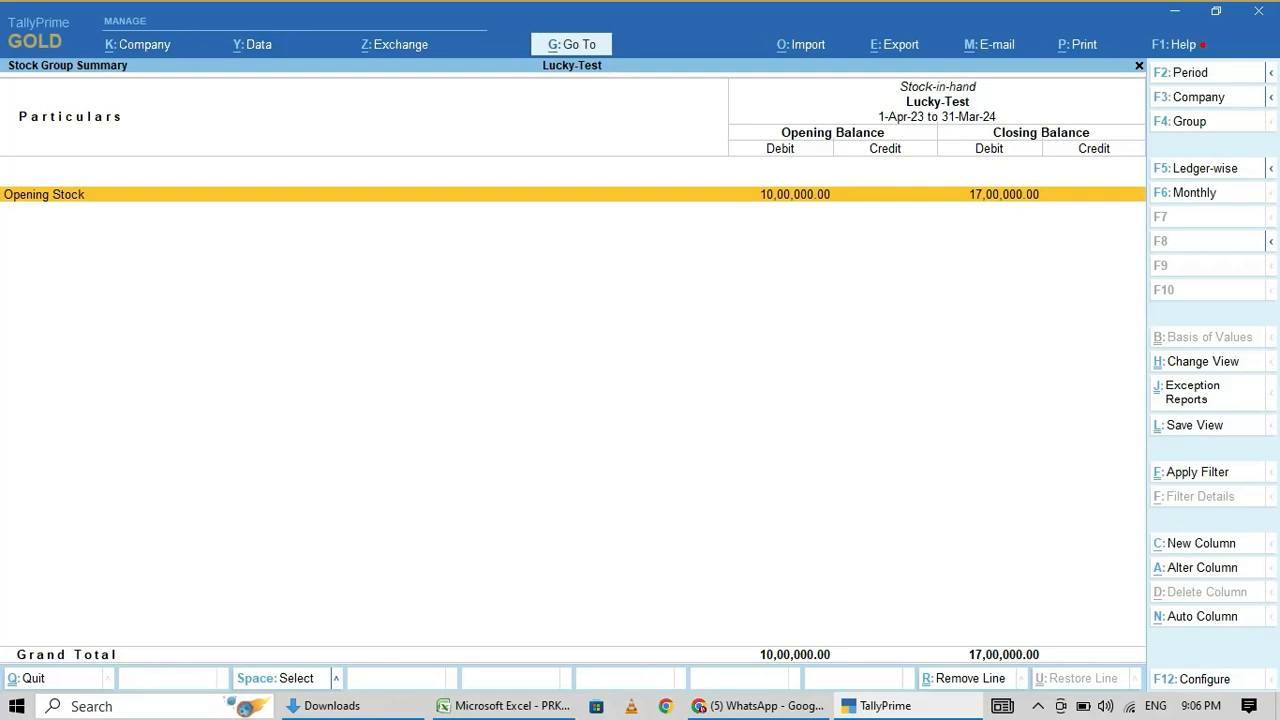
# Start changing the Stock Group Summary period, typing the end date from 1-4-2023
pyautogui.click(1187, 72)
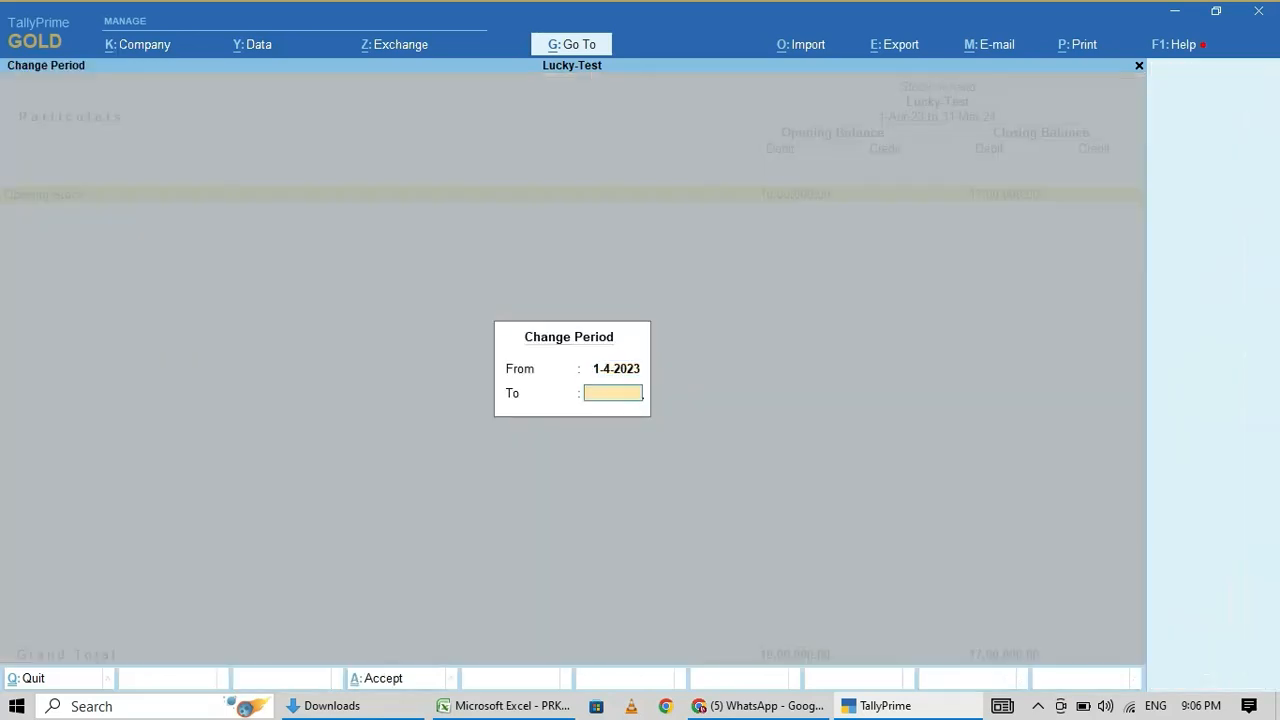
pyautogui.write('313')
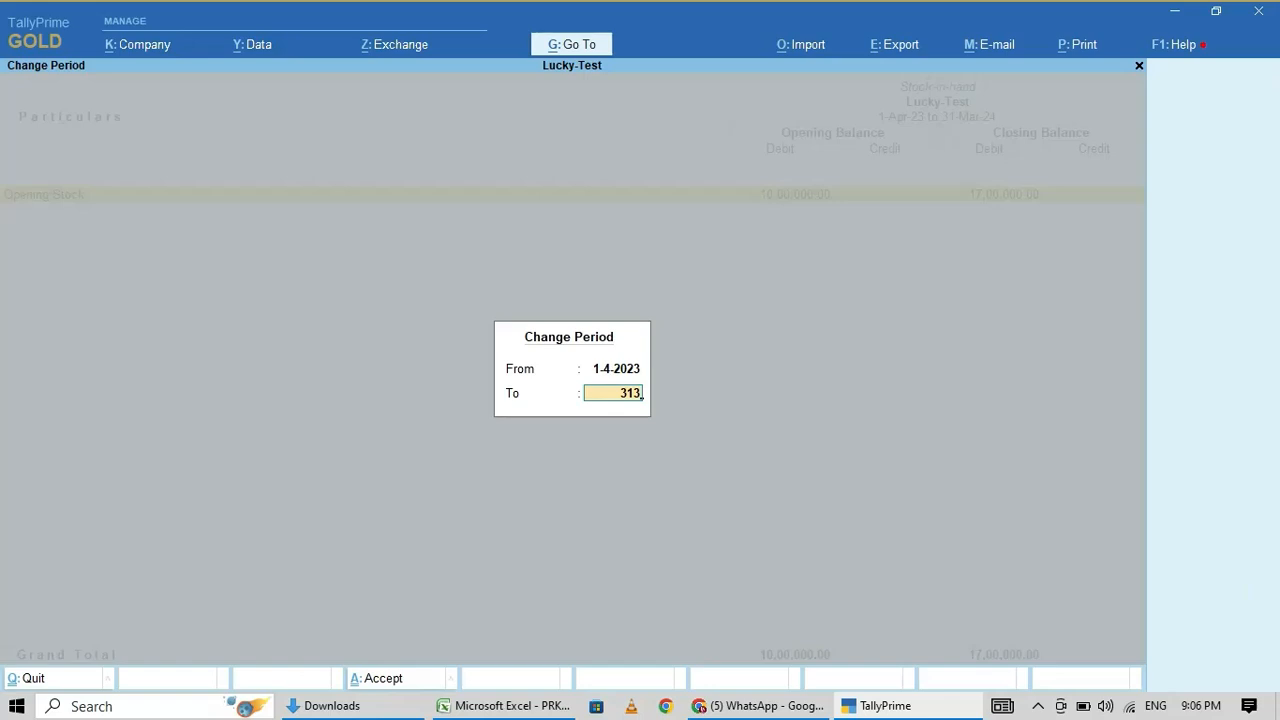